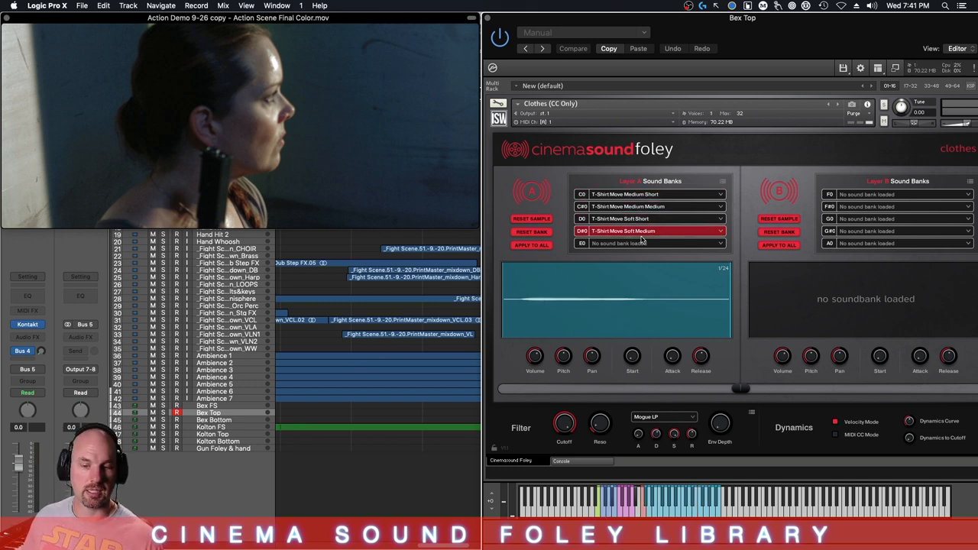
Arm Bex Top and record a T-shirt movement region with key switches near bar 31
left_click(649, 219)
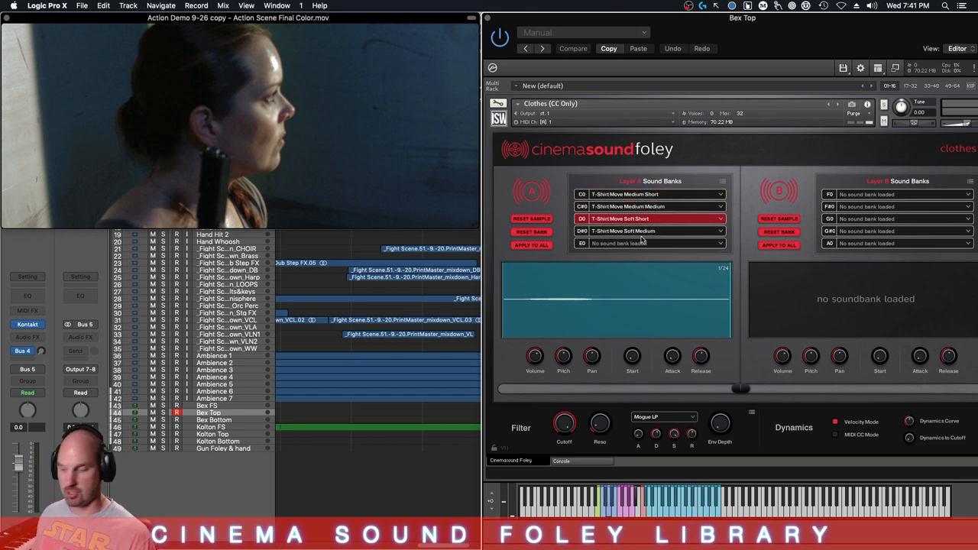
left_click(649, 194)
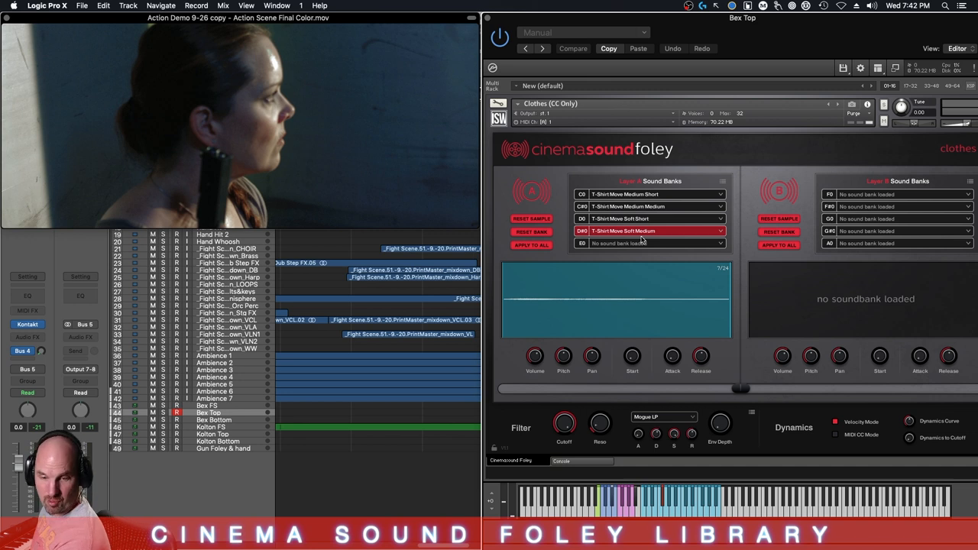
left_click(649, 194)
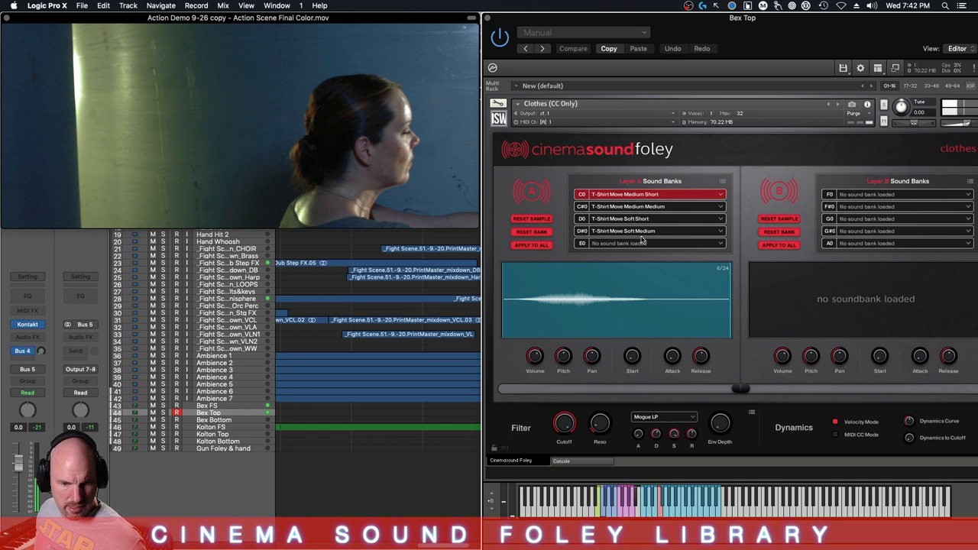
left_click(650, 219)
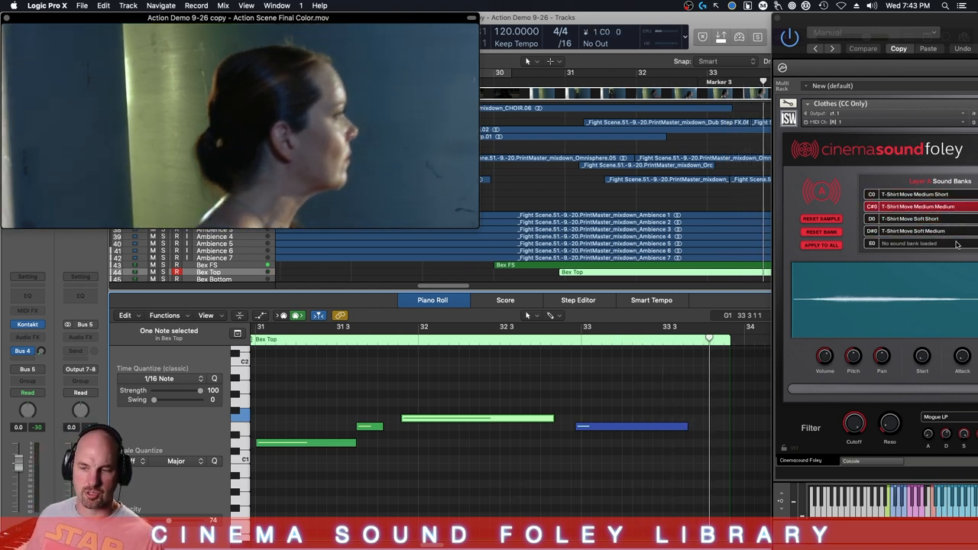
left_click(917, 219)
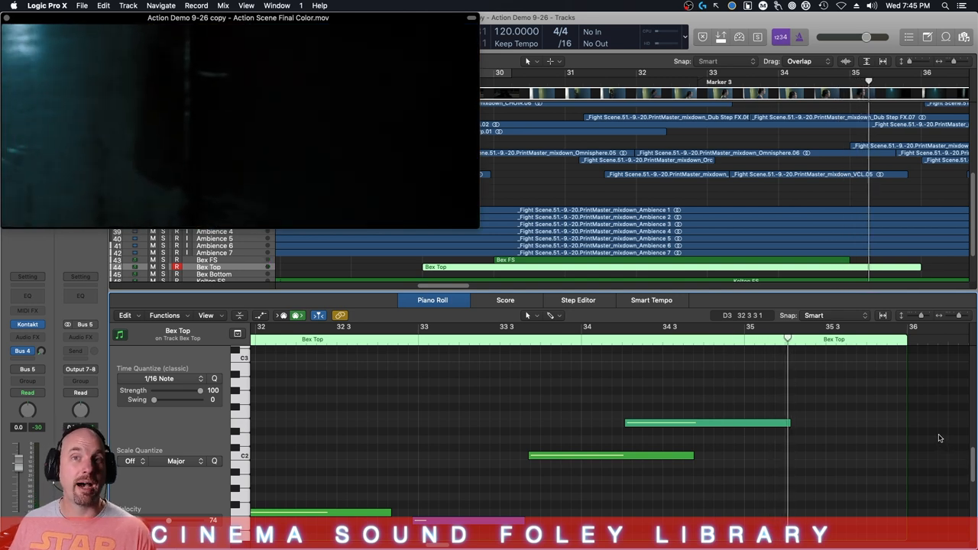
mouse_move(835, 273)
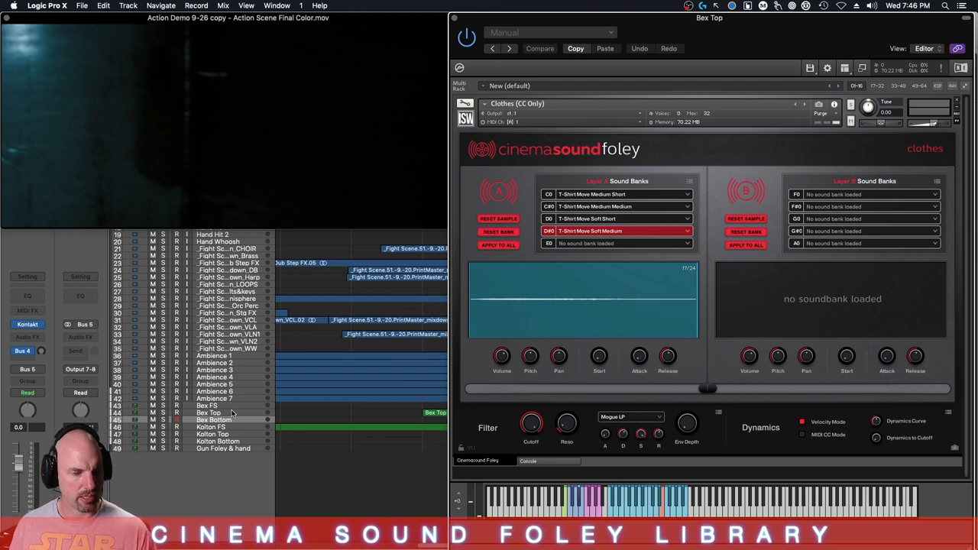
Record Bex Bottom clothing foley regions across bars 31–35 using Cinema Sound Foley key switches
left_click(212, 420)
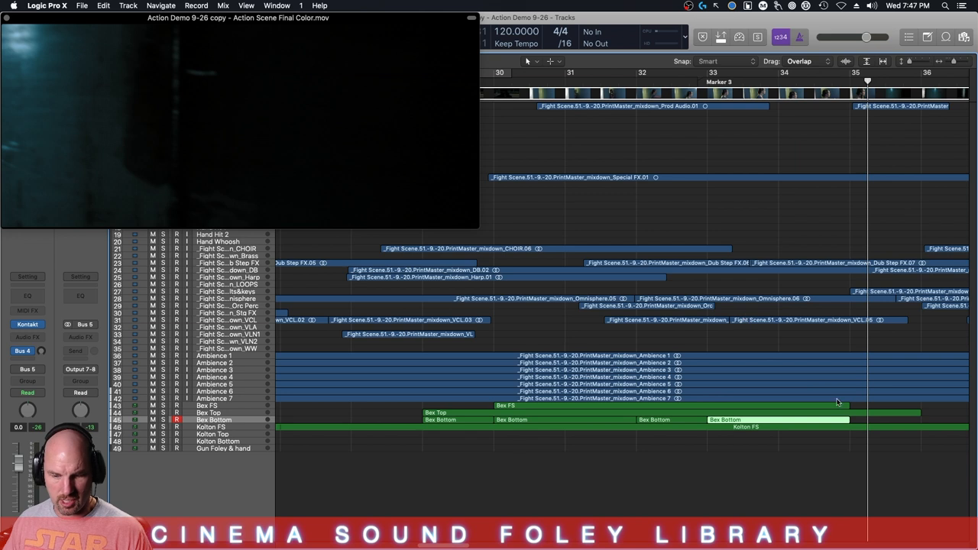
Join the separate Bex Bottom clothing regions into one region and open it in the Piano Roll
left_click(440, 419)
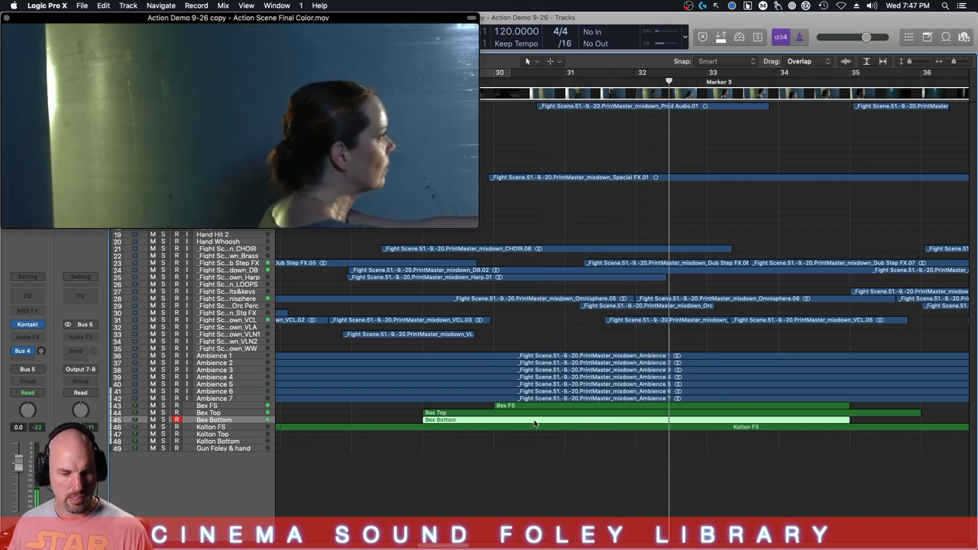
left_click(525, 419)
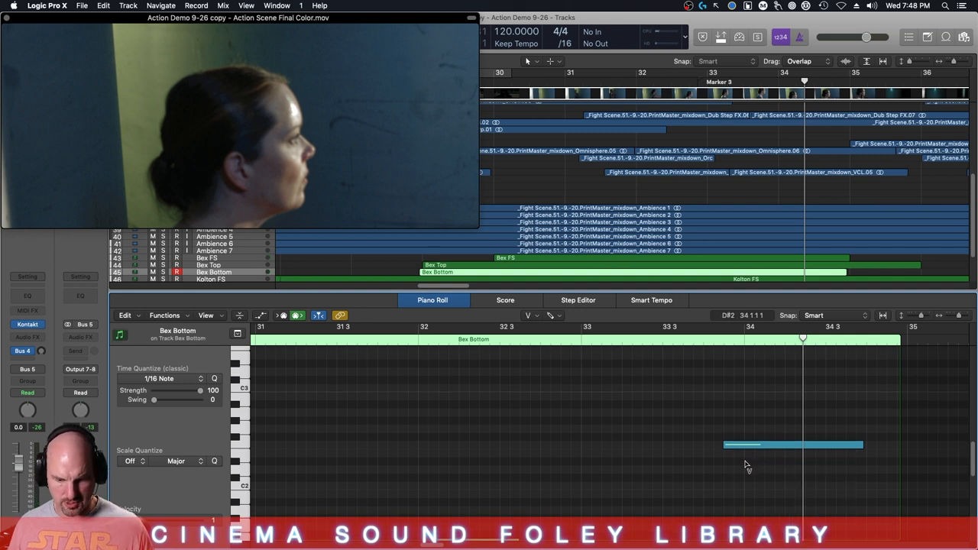
left_click(792, 444)
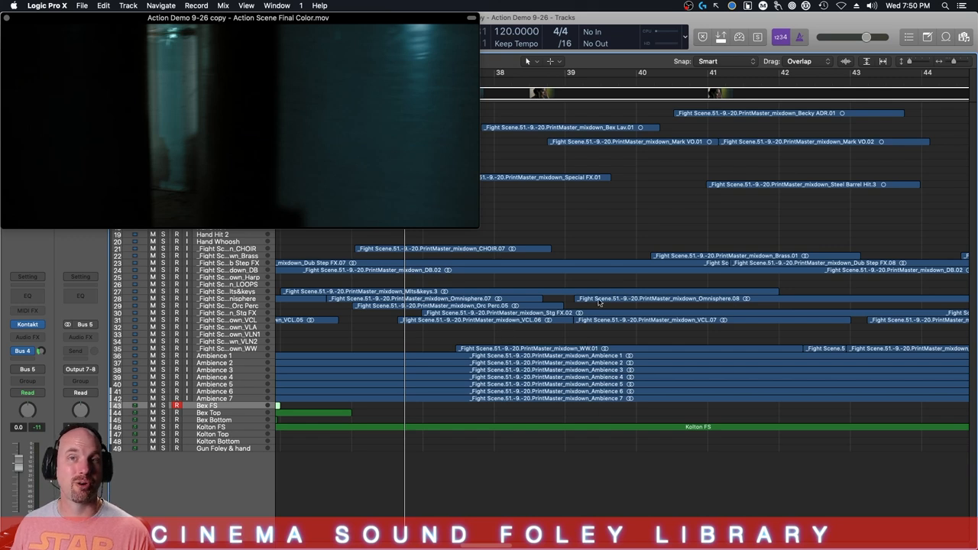
mouse_move(569, 348)
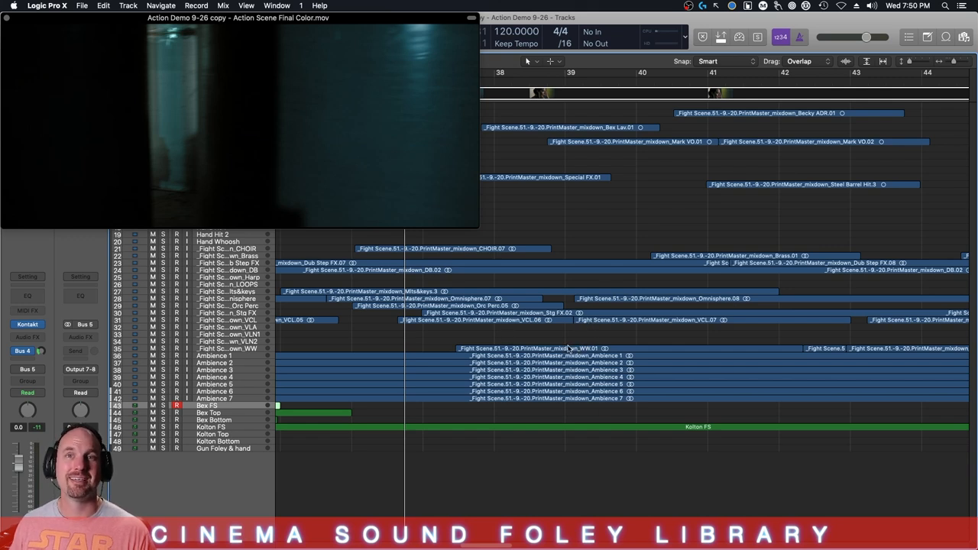